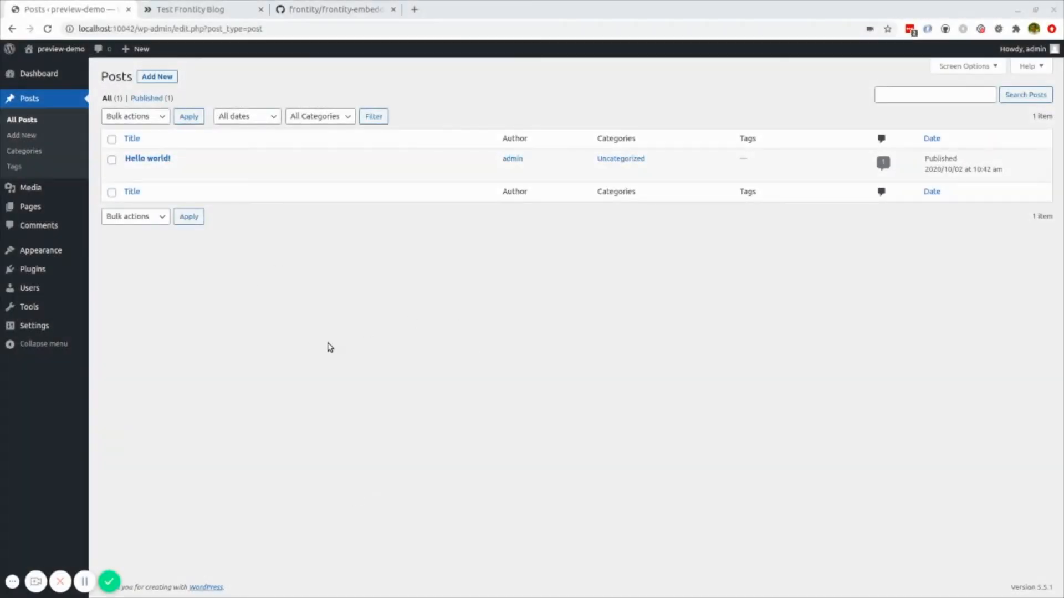
pyautogui.moveTo(333, 371)
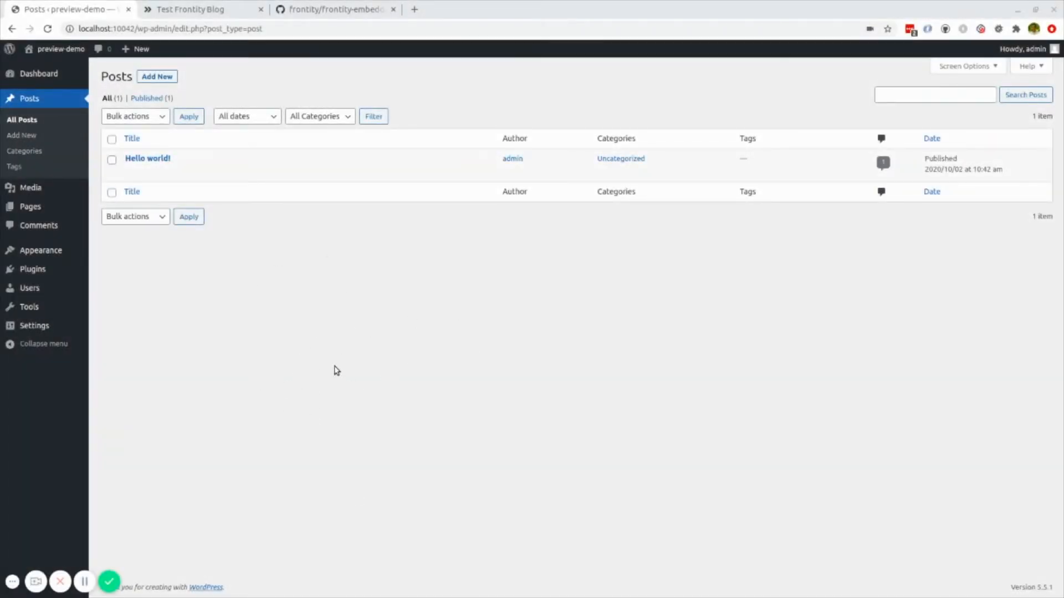
pyautogui.moveTo(284, 351)
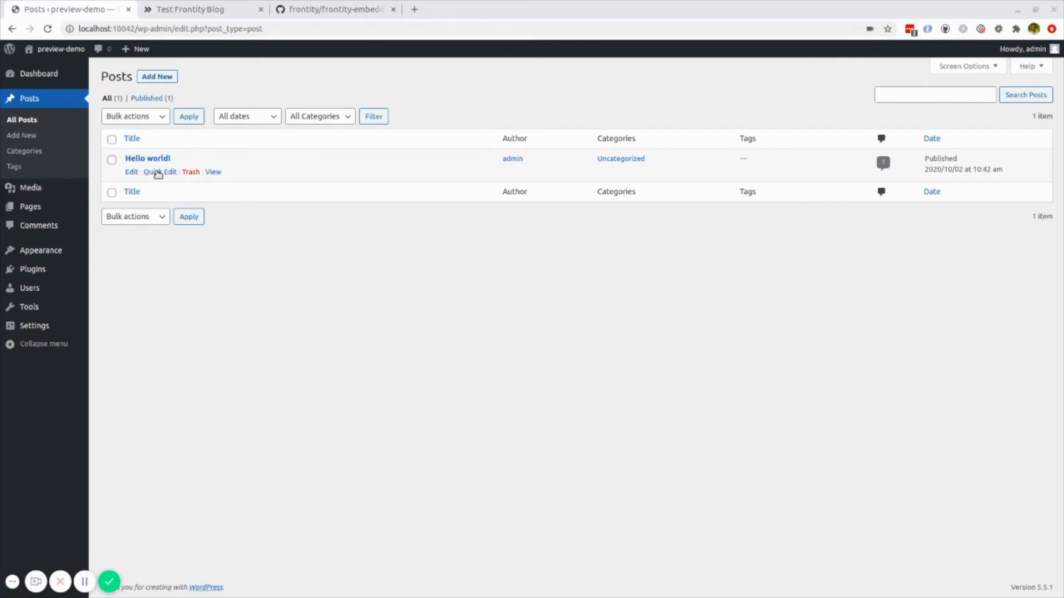
# - Check the Frontity blog and repository tabs, then open Hello world! and write 'My new post'
pyautogui.click(196, 9)
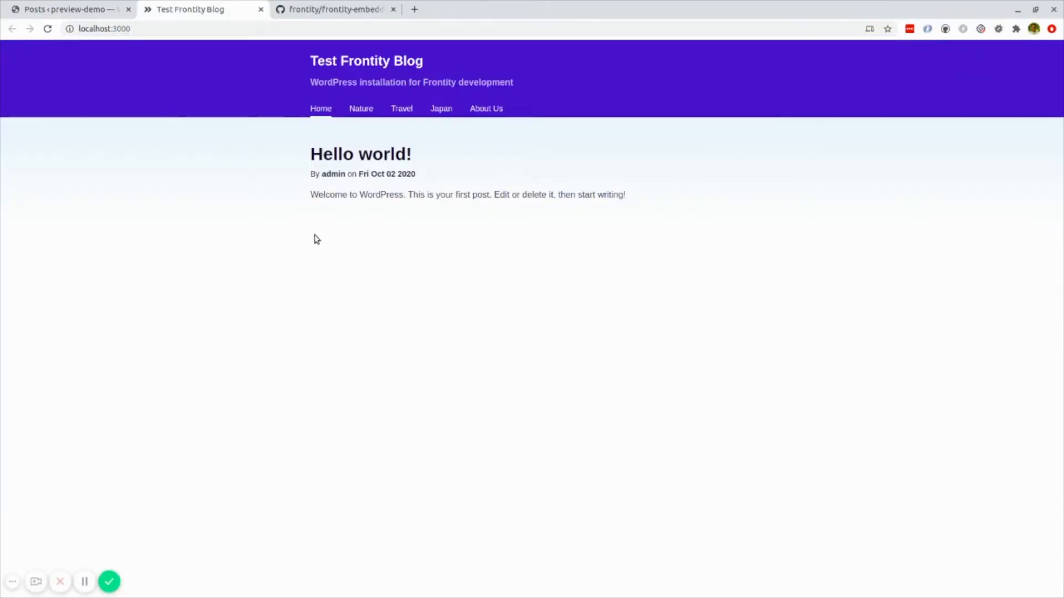
pyautogui.click(67, 9)
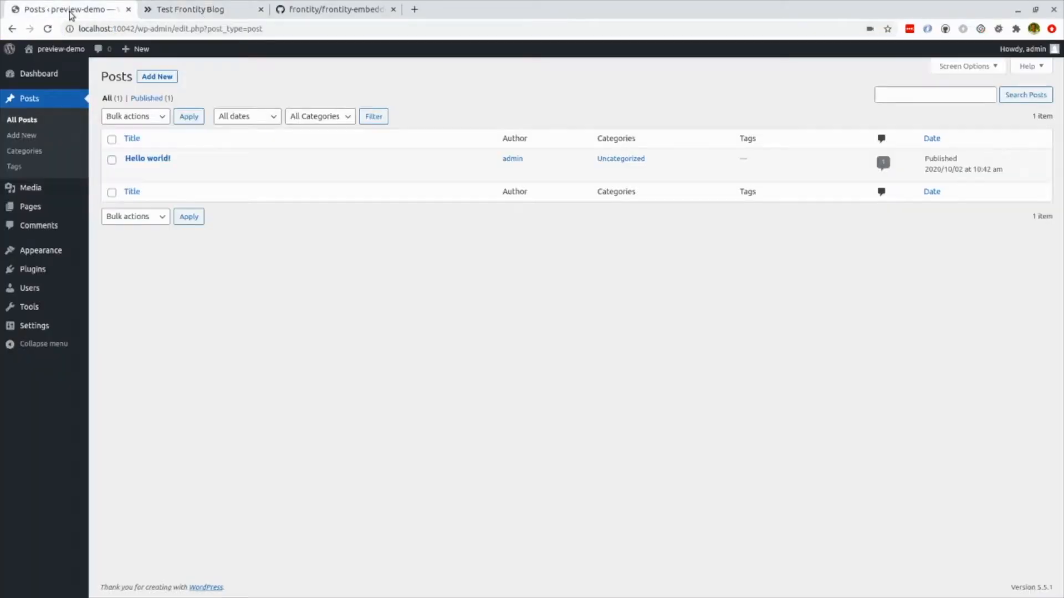
pyautogui.click(332, 9)
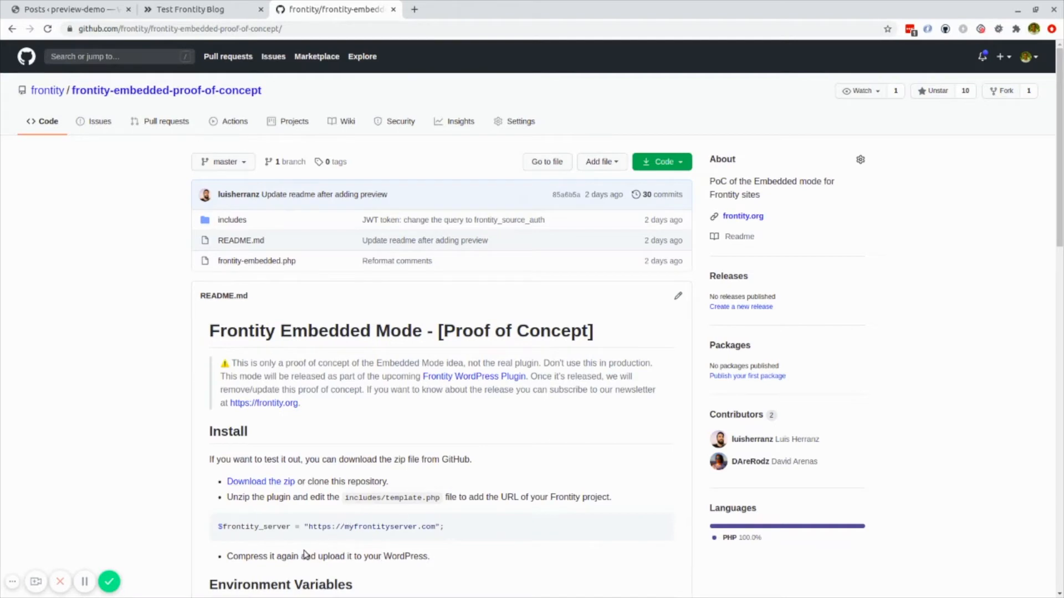
pyautogui.click(197, 9)
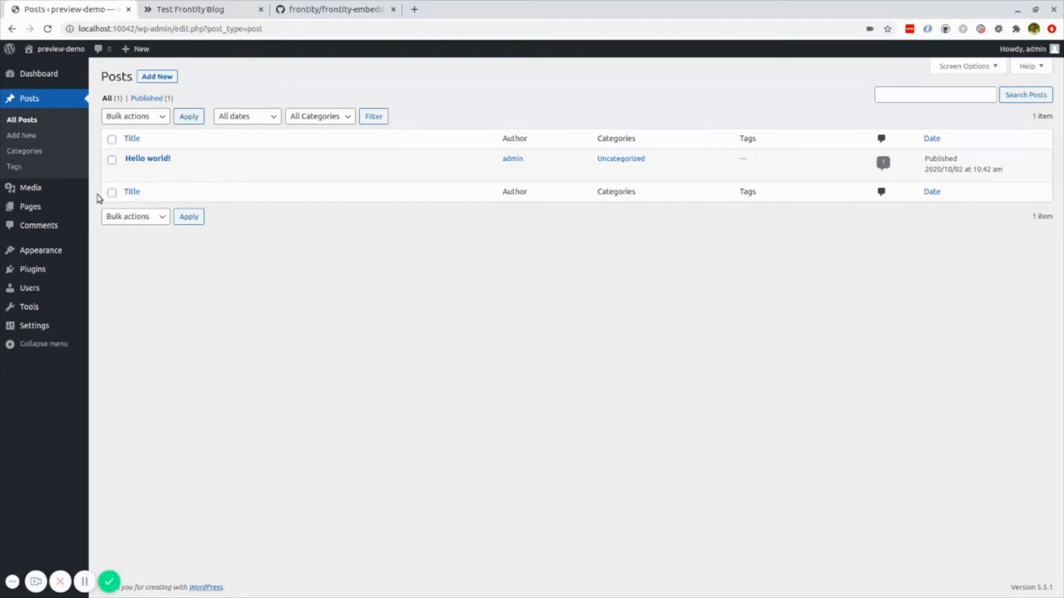
pyautogui.click(147, 158)
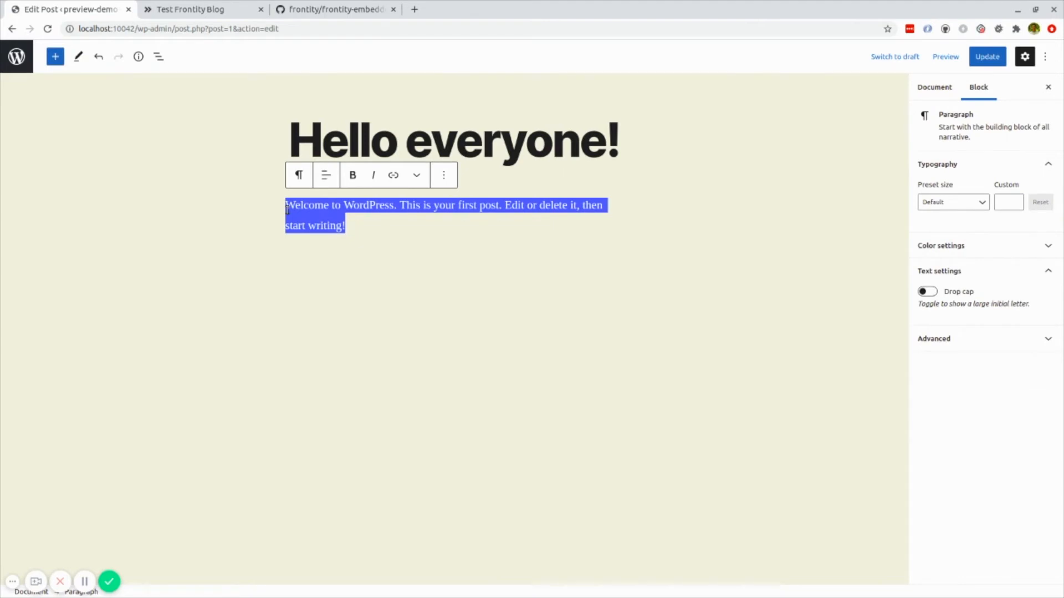
pyautogui.write('My new post')
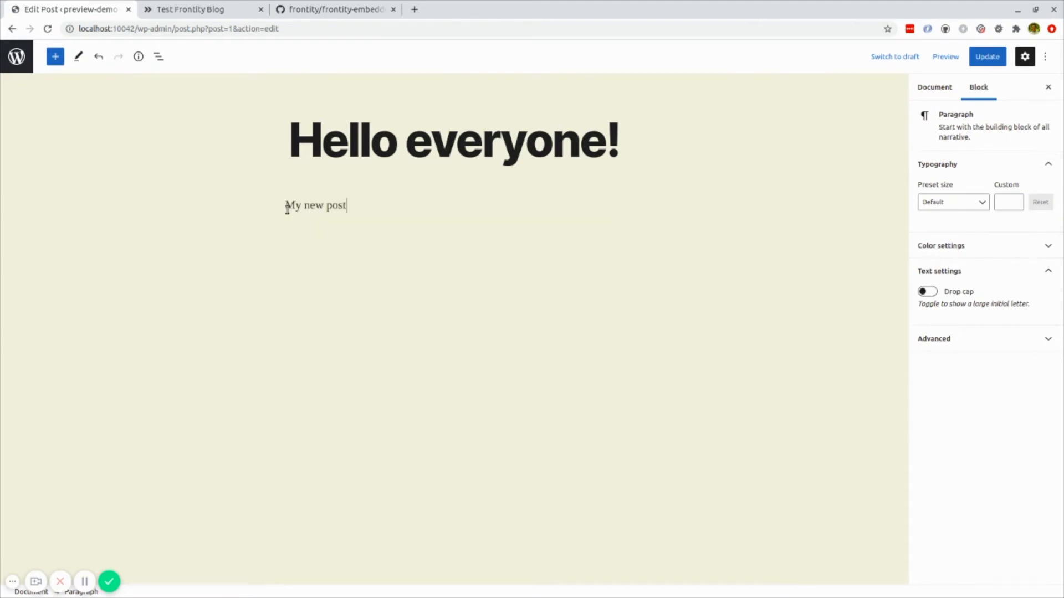
# - Preview the unsaved 'Hello everyone!' post in a new Frontity tab
pyautogui.click(945, 57)
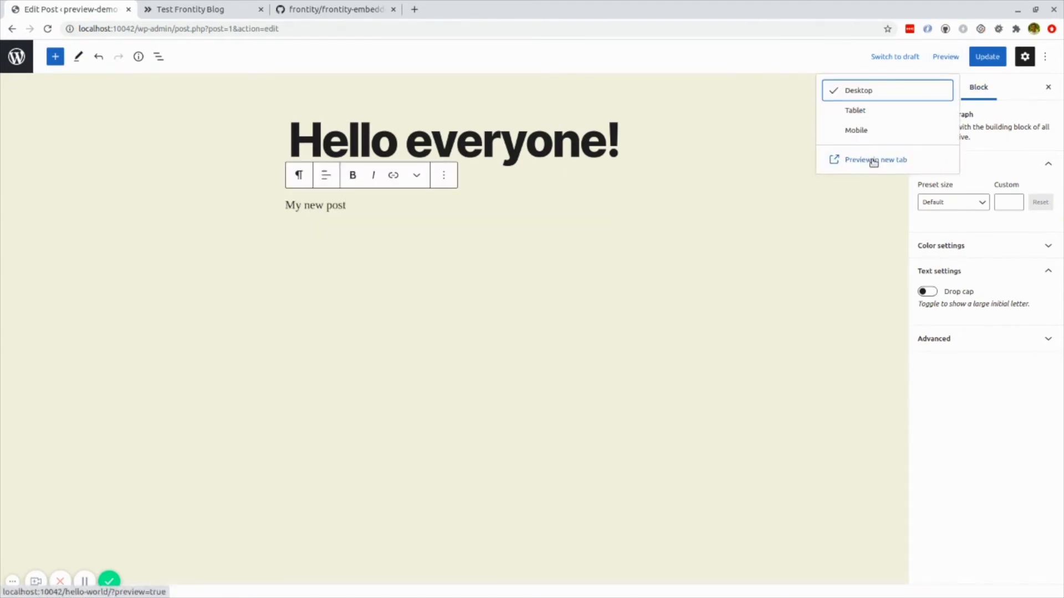
pyautogui.click(876, 159)
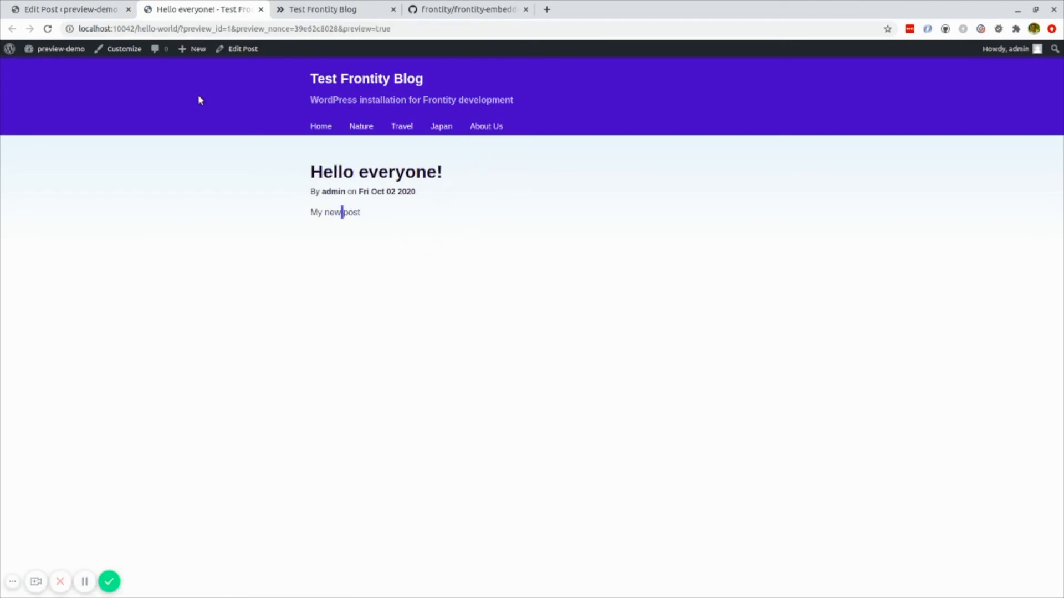
pyautogui.click(203, 29)
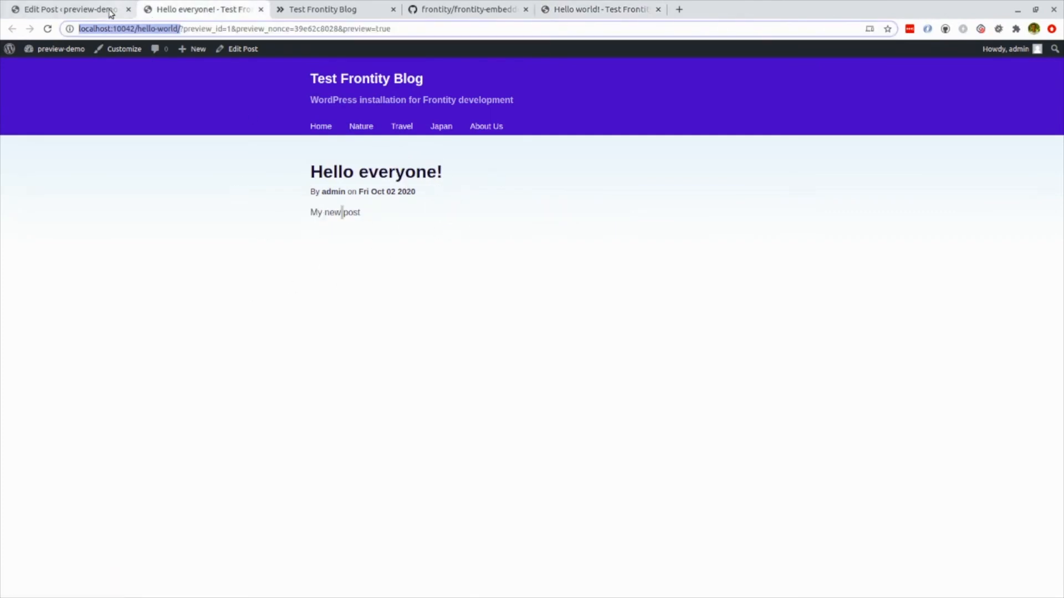
# - View the new 'Hello everyone!' post page, then return to the Edit Post tab
pyautogui.click(68, 9)
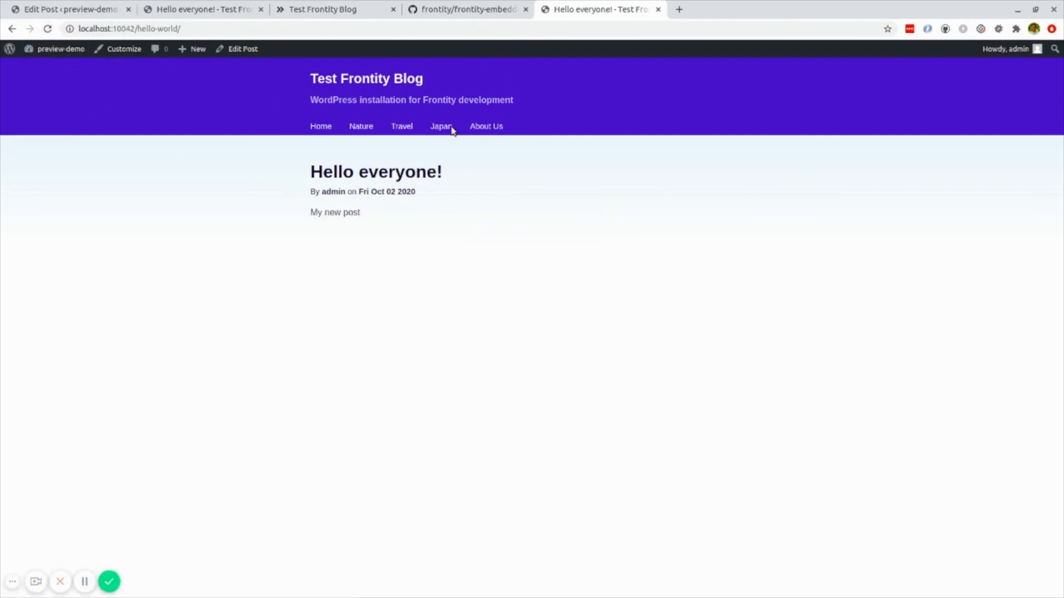
pyautogui.moveTo(271, 77)
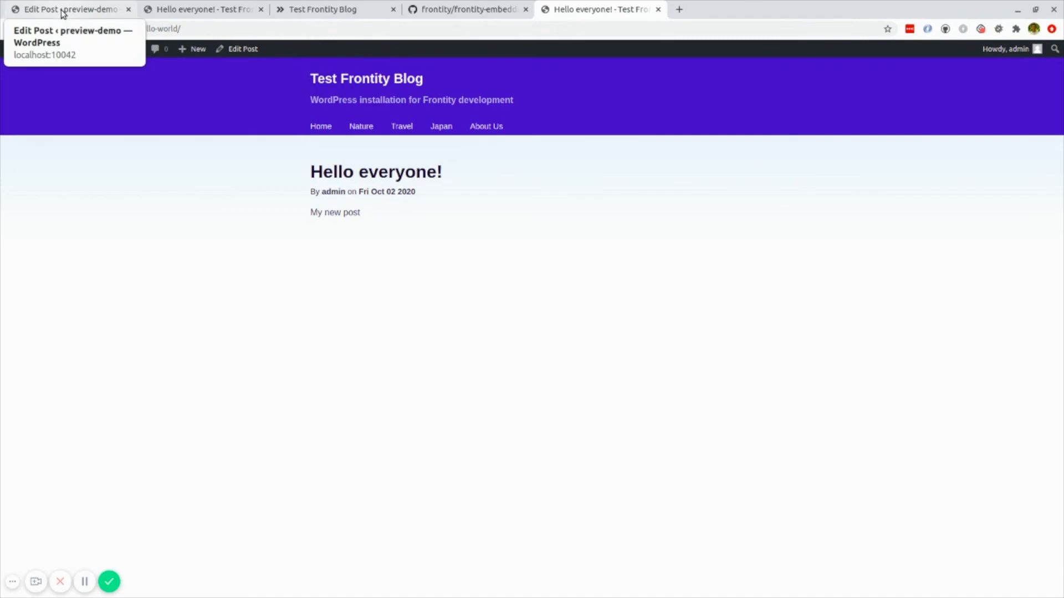
pyautogui.click(67, 9)
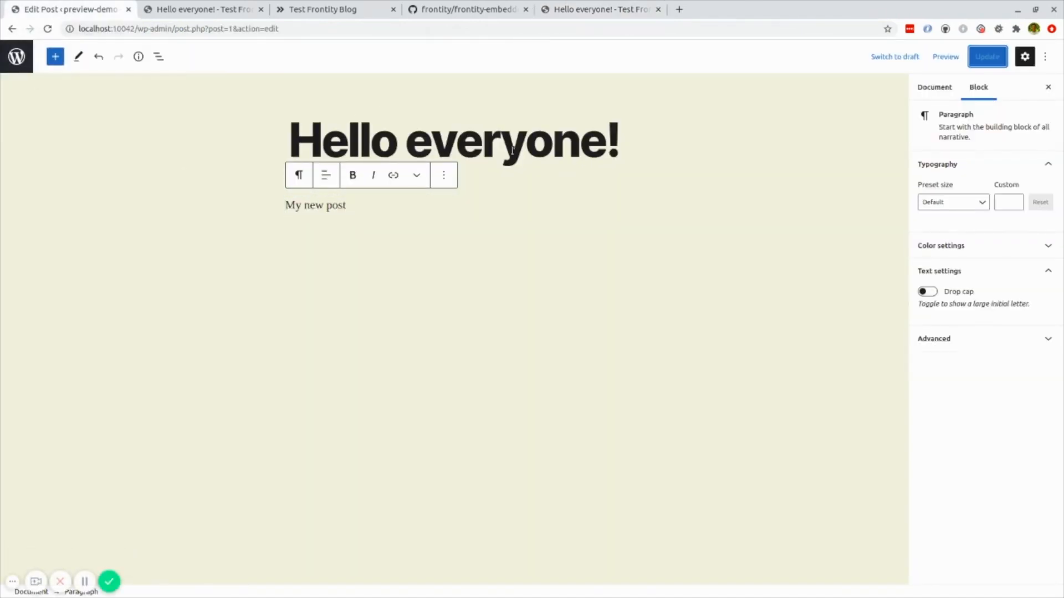